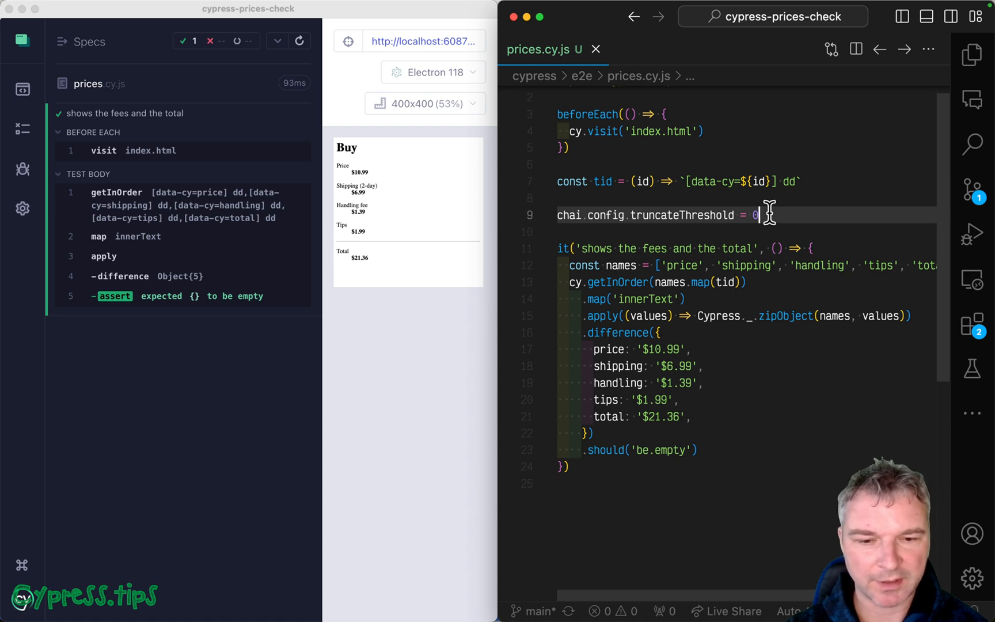
{"action": "mouse_move", "coordinate": [804, 232]}
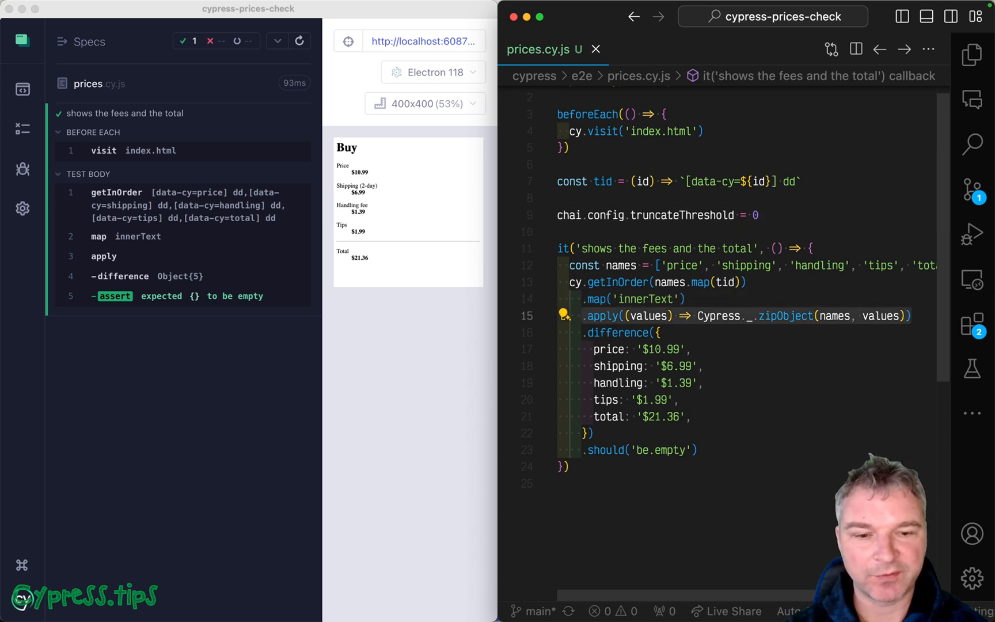
- Strip the '$' from each innerText via mapInvoke('replace', '$', '') before the deep.equal expectation and save
{"action": "scroll", "scroll_direction": "right", "scroll_amount": 3}
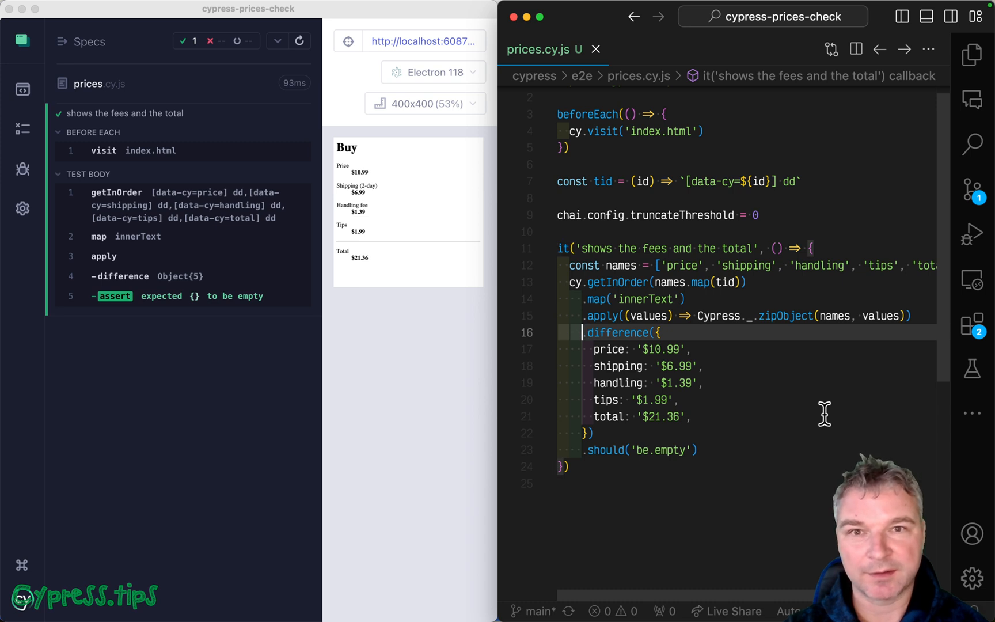
{"action": "left_click", "coordinate": [693, 349]}
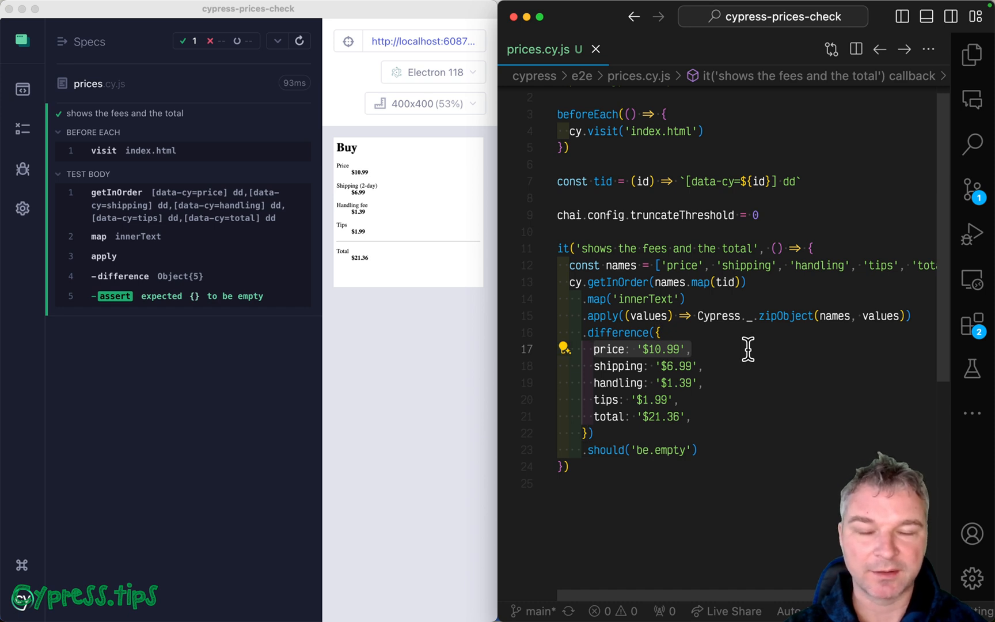
{"action": "left_click", "coordinate": [593, 348]}
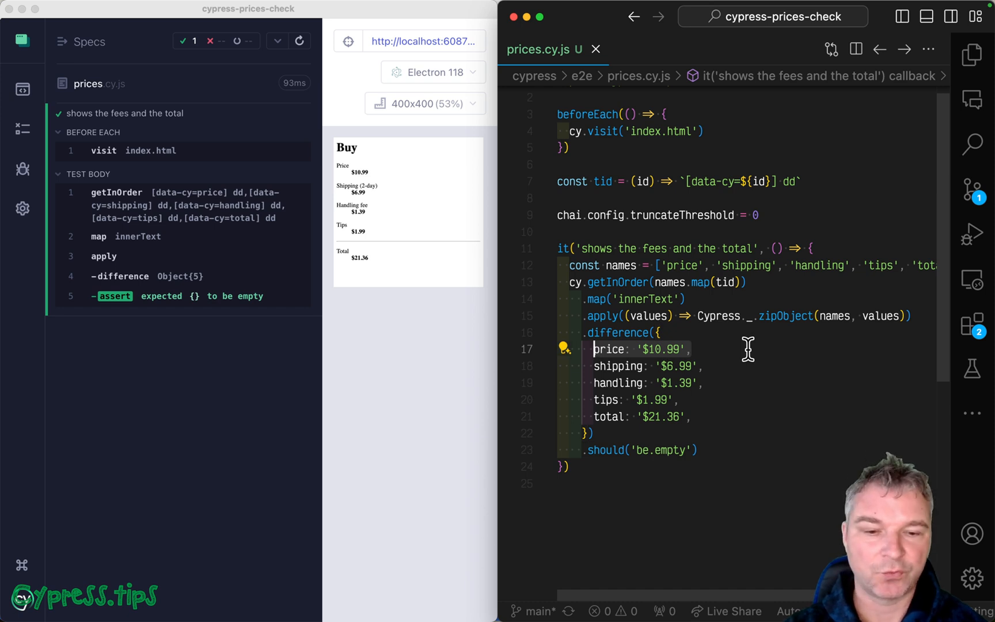
{"action": "mouse_move", "coordinate": [718, 414]}
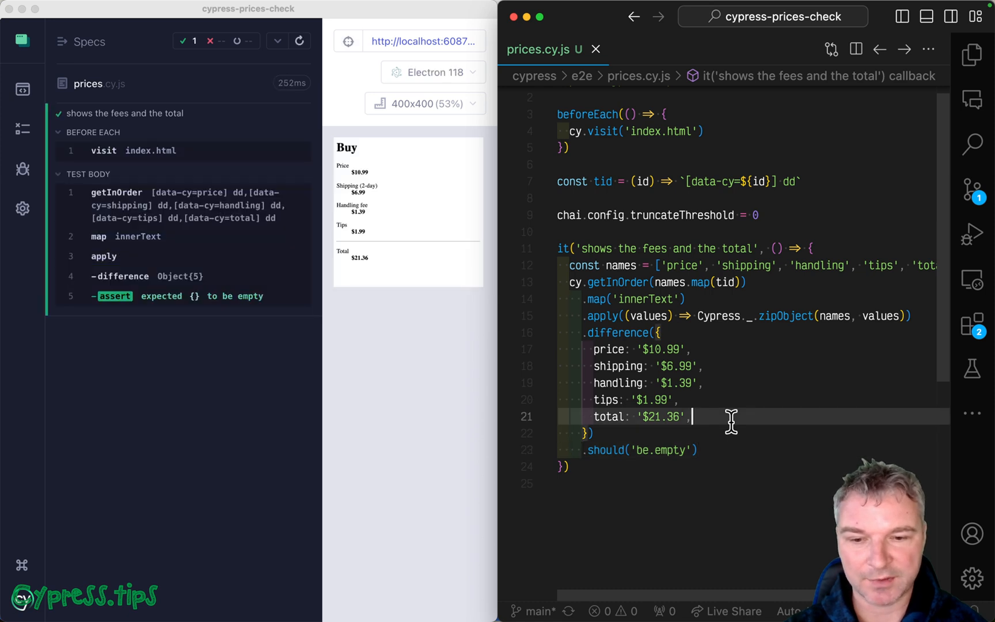
{"action": "mouse_move", "coordinate": [615, 339]}
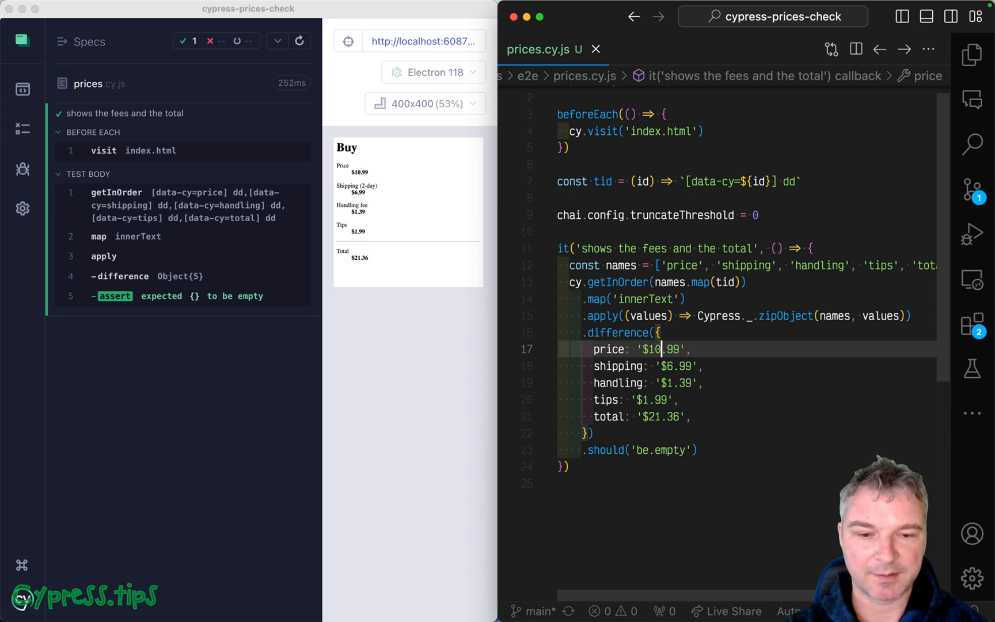
{"action": "type", "text": ".should('deep.equal', {"}
{"action": "type", "text": ".mapInvoke('replace', '$', '')"}
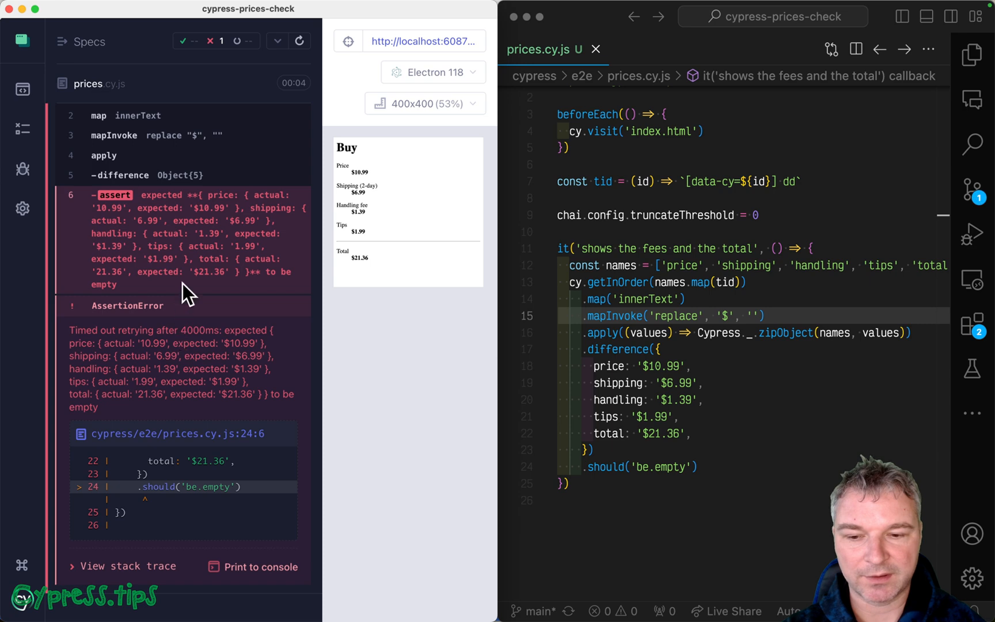
{"action": "mouse_move", "coordinate": [202, 243]}
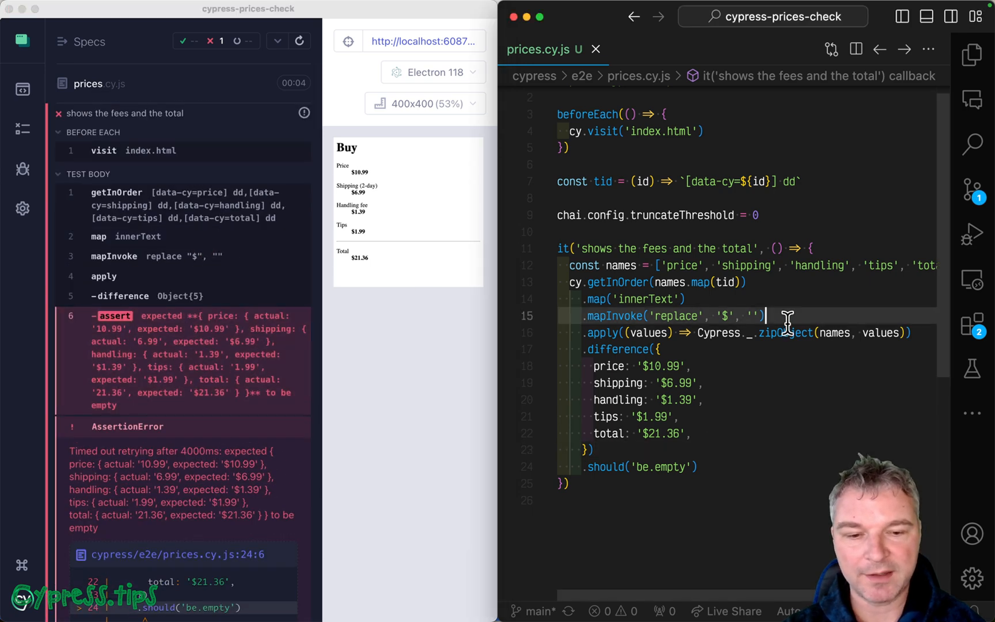
- Add .print() and .map(Number) after the mapInvoke line so stripped prices become numbers
{"action": "type", "text": ".print()"}
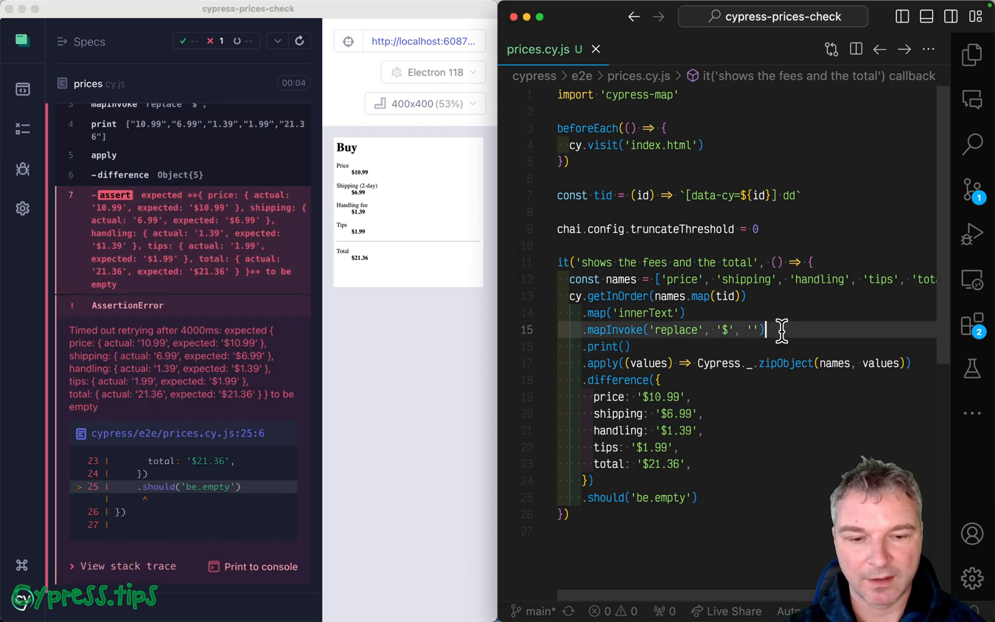
{"action": "type", "text": ".map(parseFloat)"}
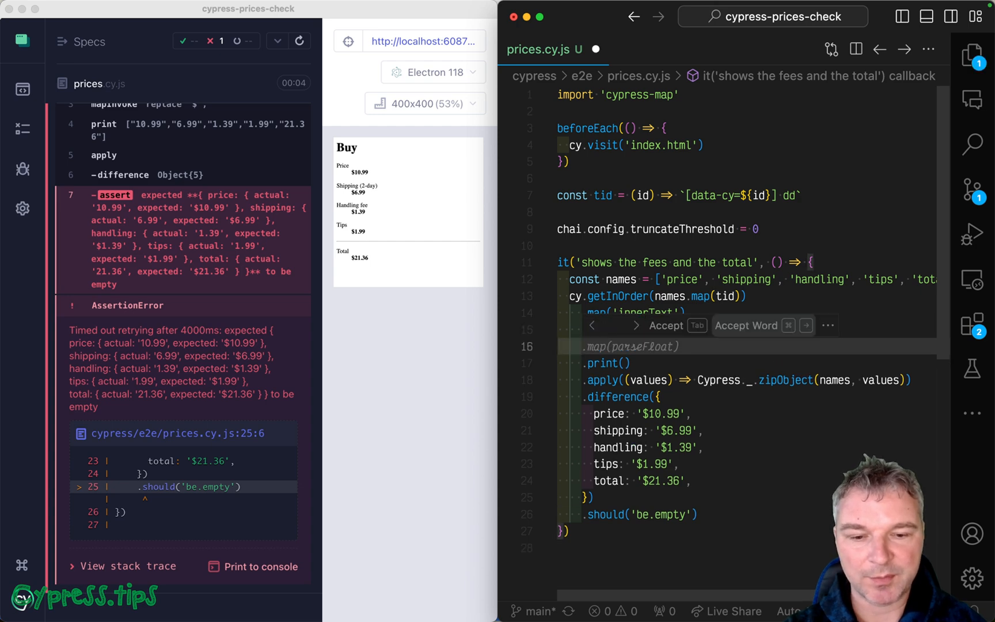
{"action": "type", "text": "Number)"}
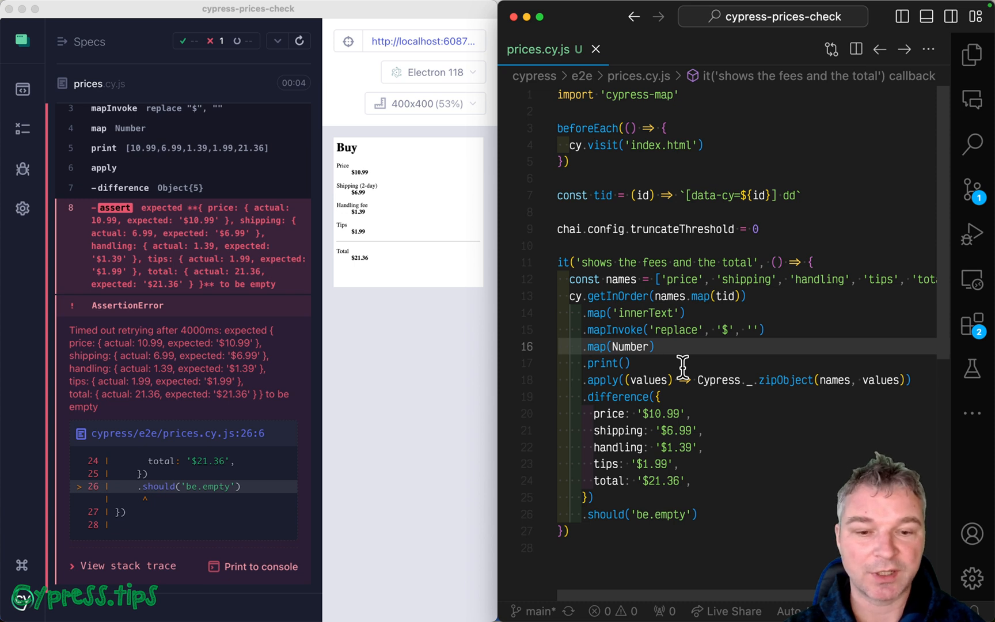
- Add a second mapInvoke stripping ',' and change the expected prices to plain numbers like 10.99
{"action": "left_click", "coordinate": [656, 346]}
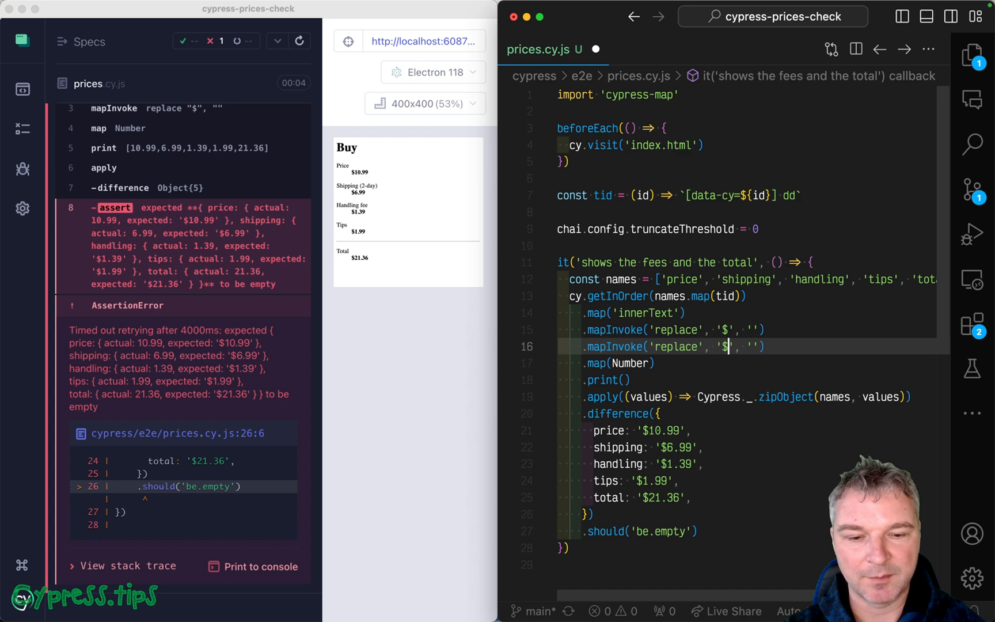
{"action": "type", "text": "-"}
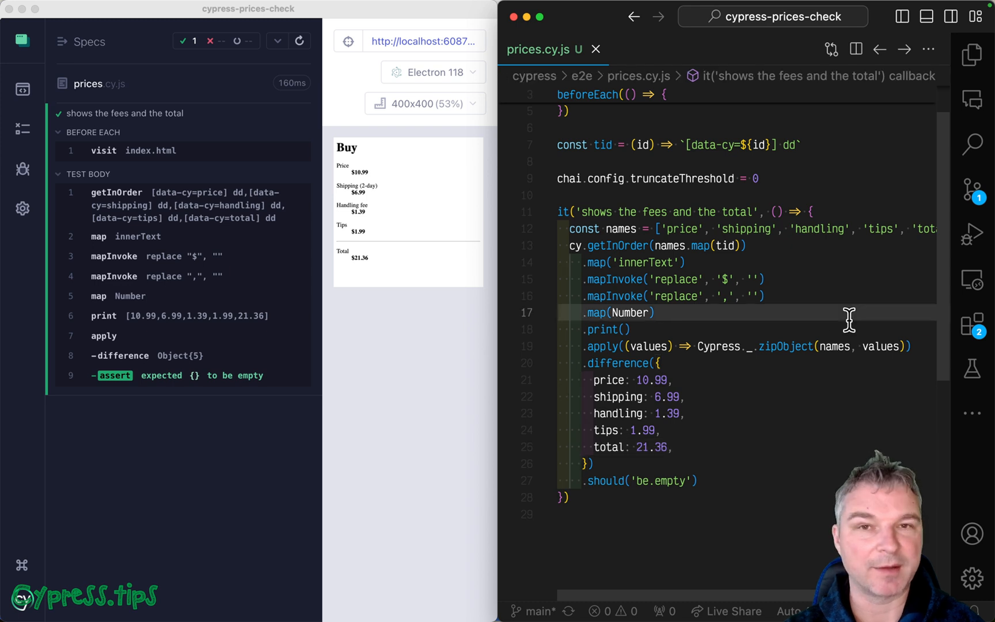
- Replace shipping: 6.99 with the predicate (amount) => amount > 5 && amount < 10 and save
{"action": "left_click", "coordinate": [710, 380]}
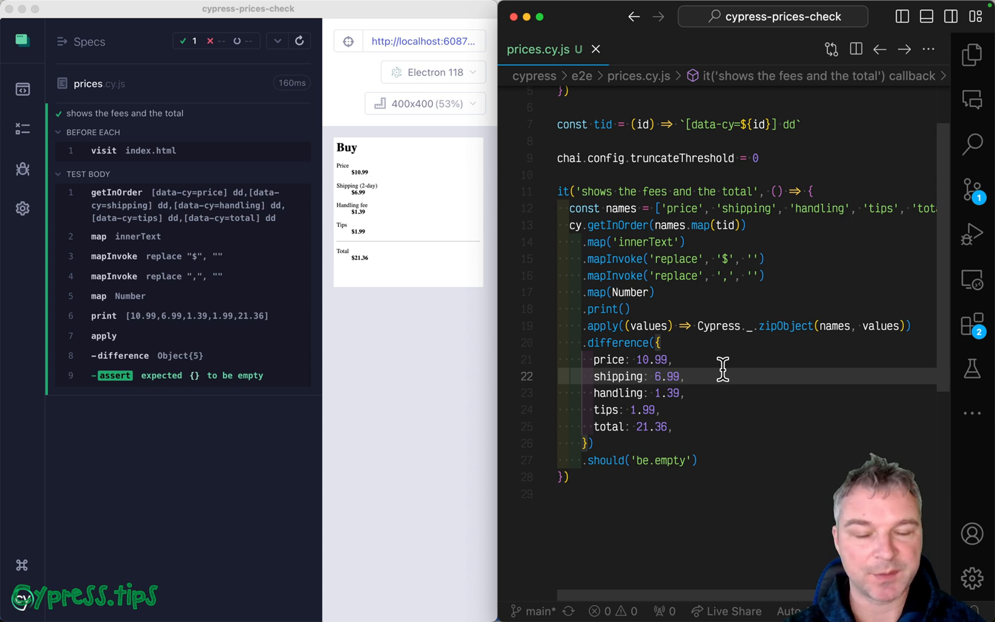
{"action": "type", "text": "am"}
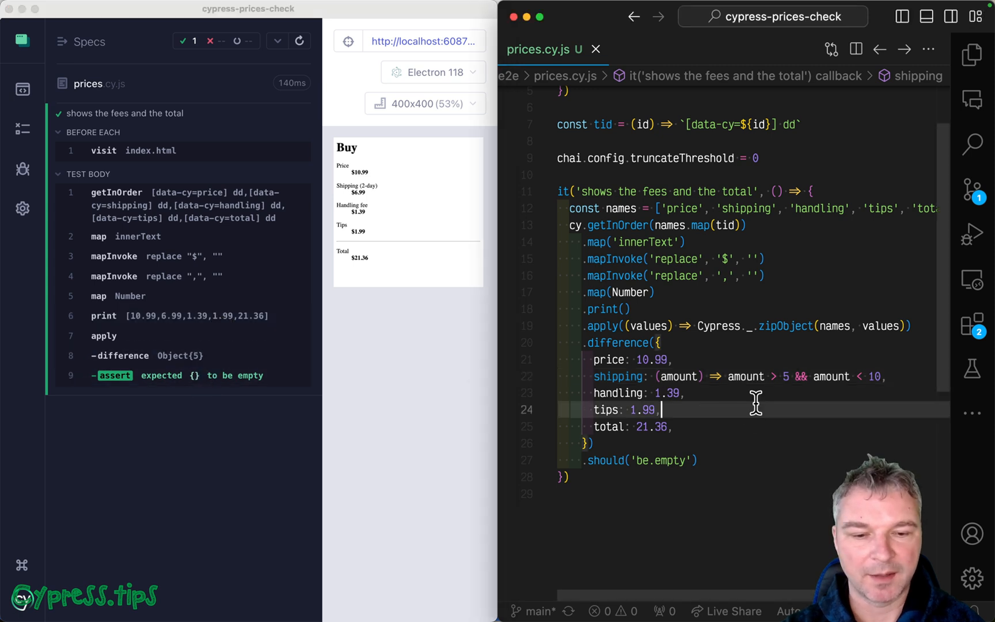
- Raise the shipping lower bound to 15 so the 6.99 amount fails the predicate
{"action": "type", "text": "15"}
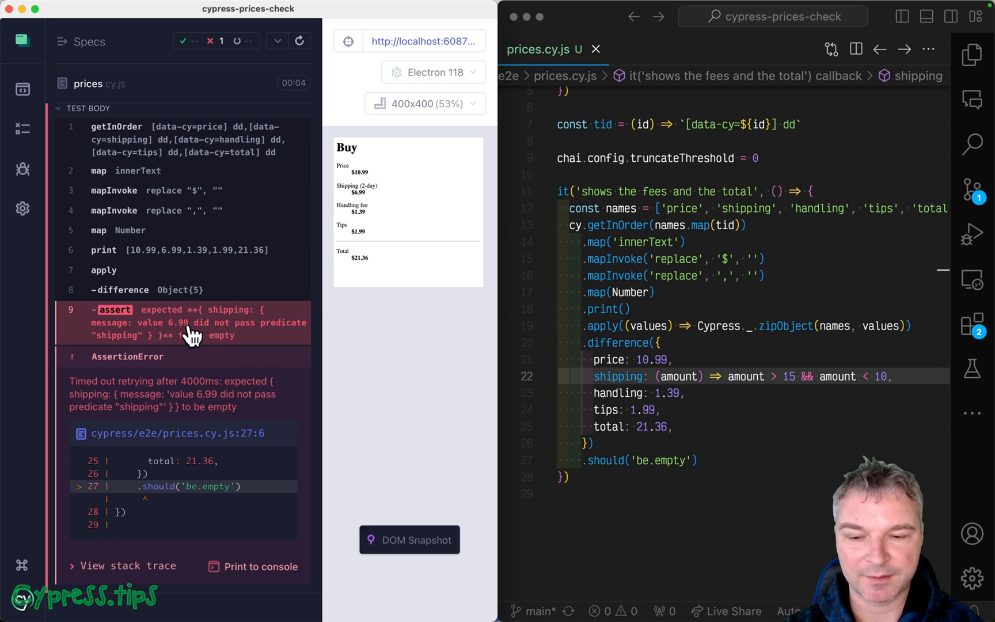
{"action": "mouse_move", "coordinate": [256, 339]}
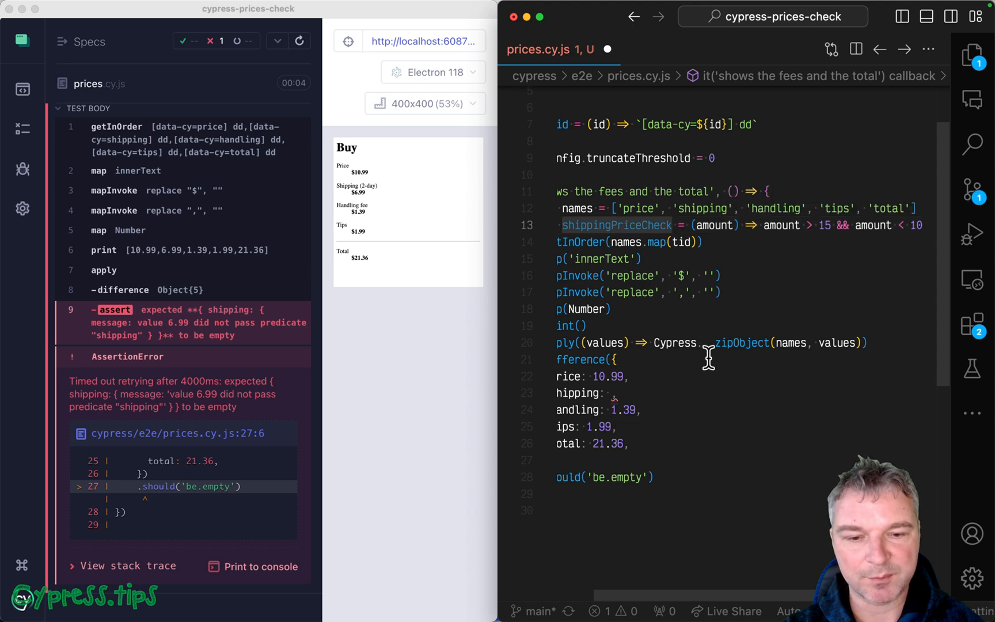
- Set shipping: shippingPriceCheck so the failure message names the constant, then restore the bound to 5
{"action": "type", "text": "shippingPriceCheck"}
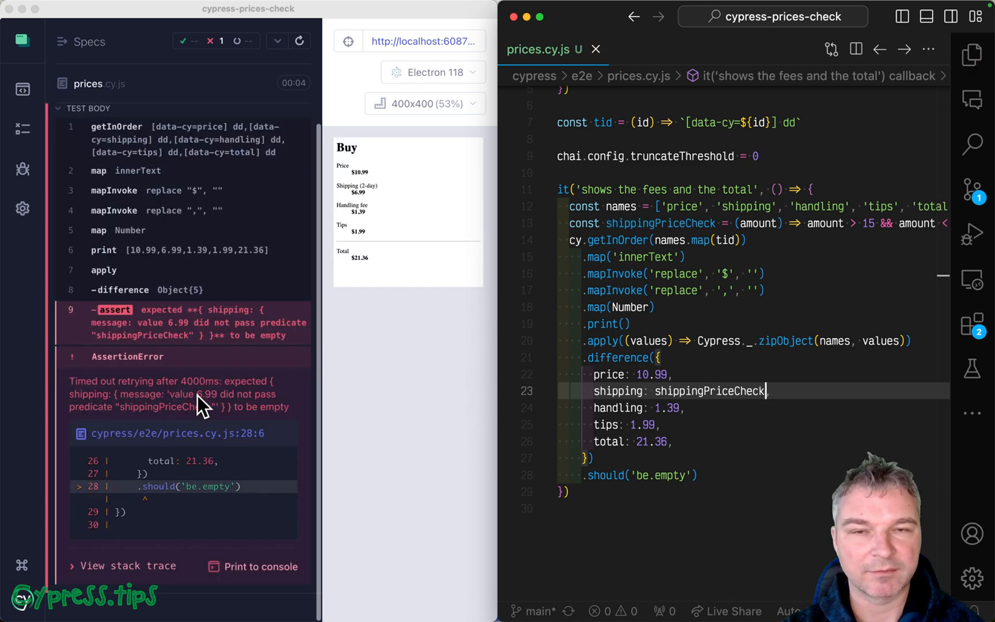
{"action": "mouse_move", "coordinate": [264, 364]}
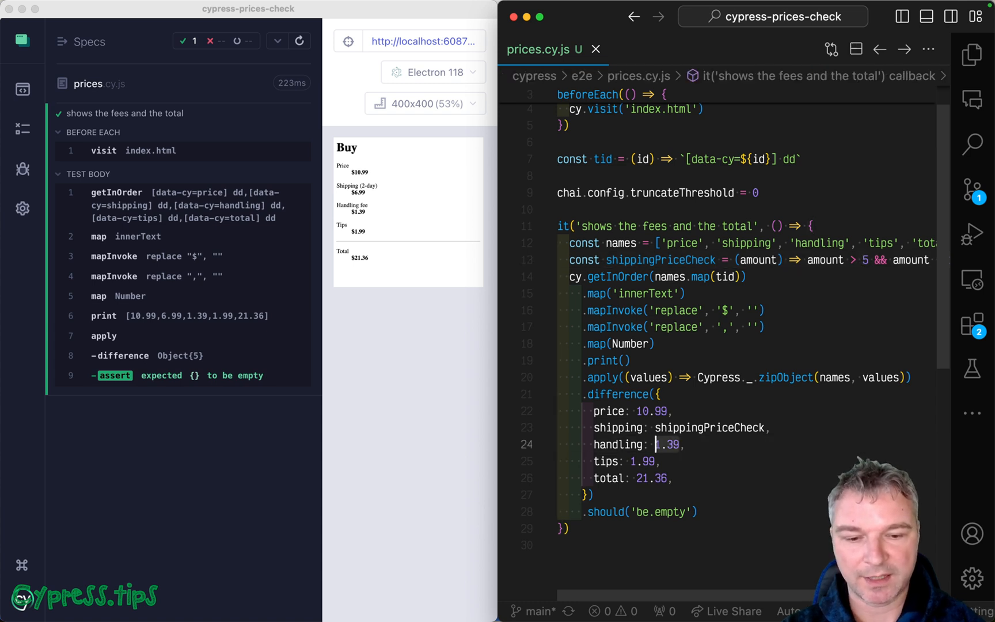
- Set handling: Cypress._.isNumber and tips: (amount) => Cypress._.inRange(amount, …, 2), accepting Copilot completions
{"action": "type", "text": "Cypress._.isNum"}
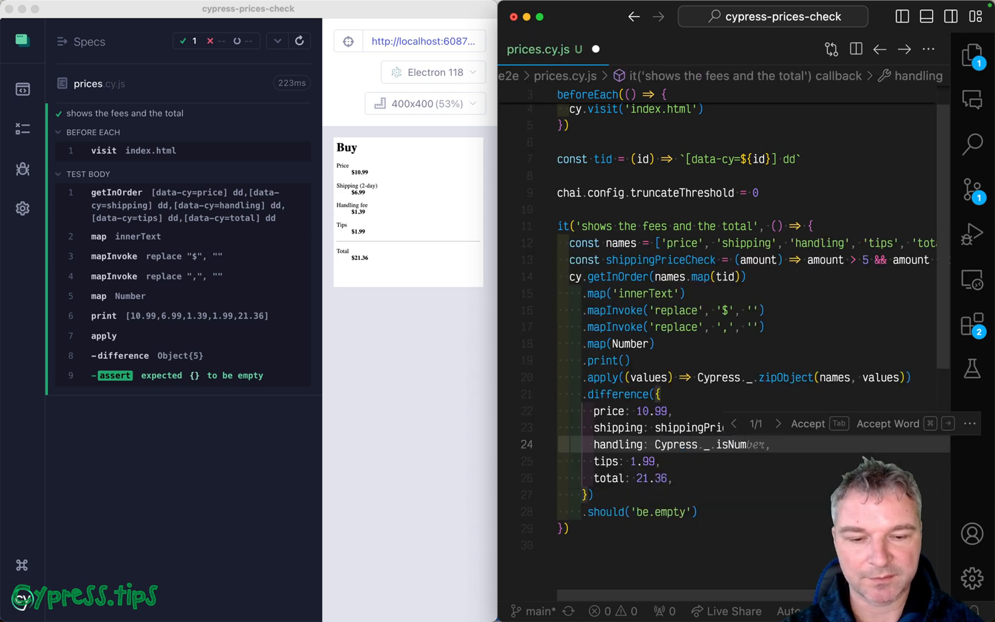
{"action": "key", "text": "Tab"}
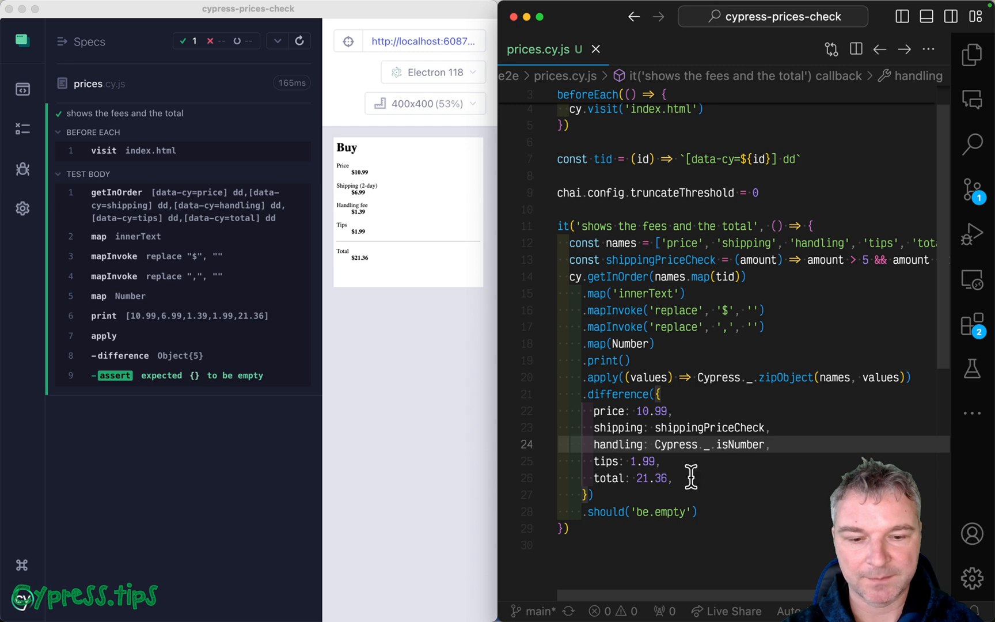
{"action": "type", "text": "amount => Cypress"}
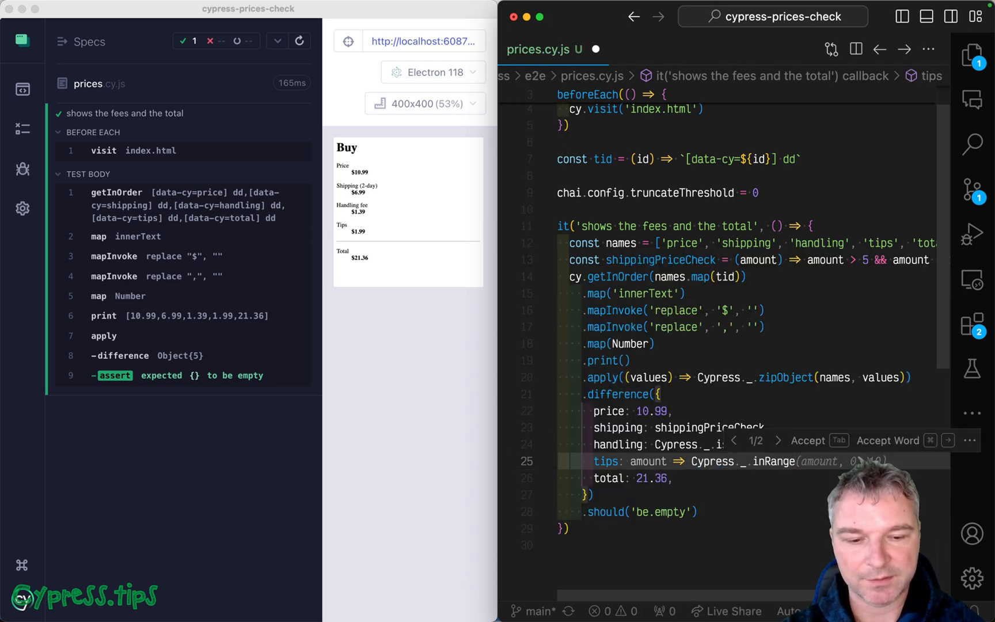
{"action": "key", "text": "Tab"}
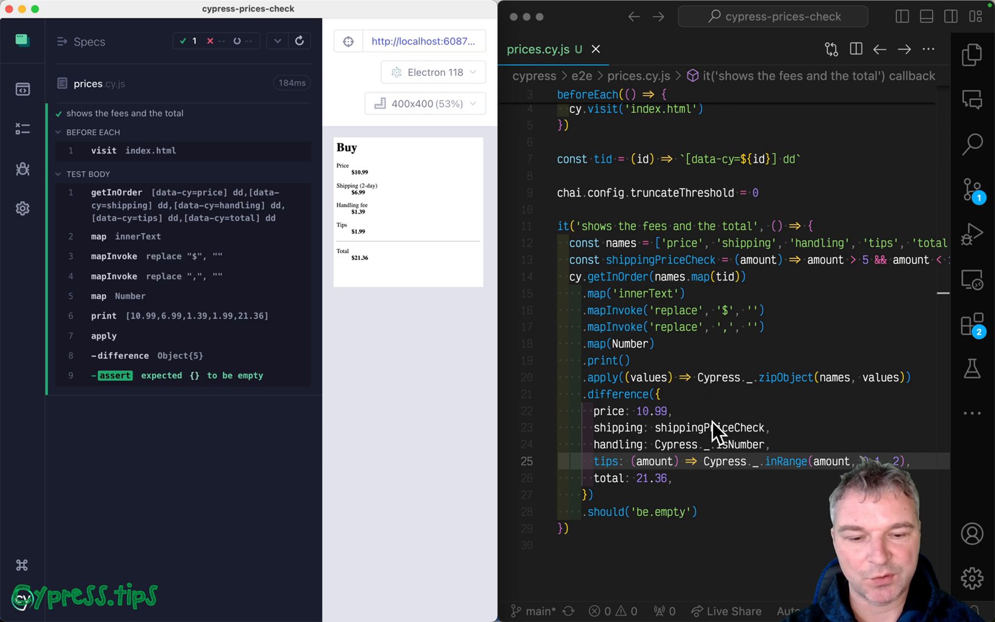
{"action": "mouse_move", "coordinate": [722, 468]}
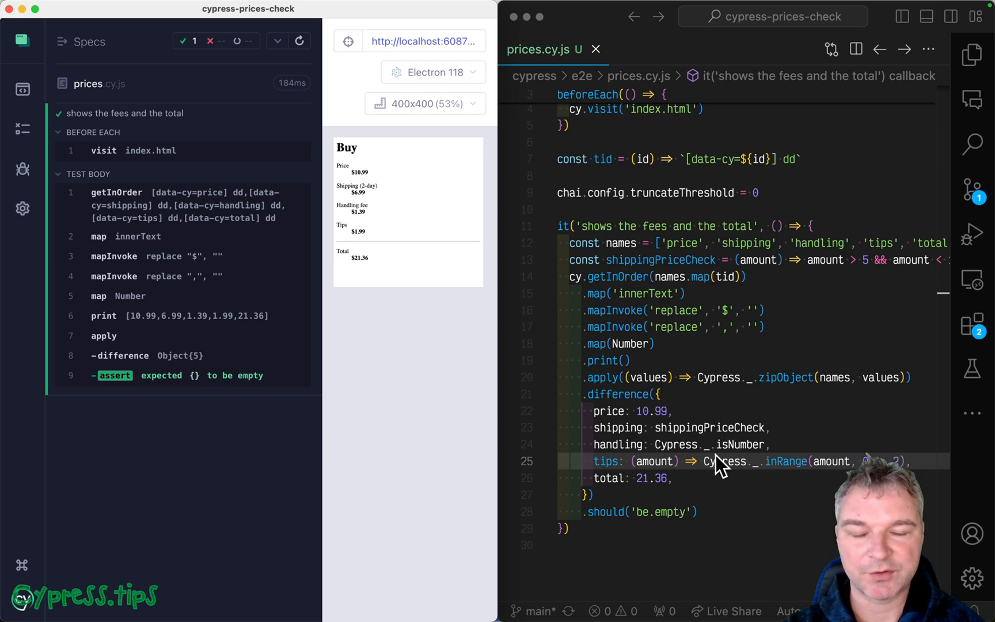